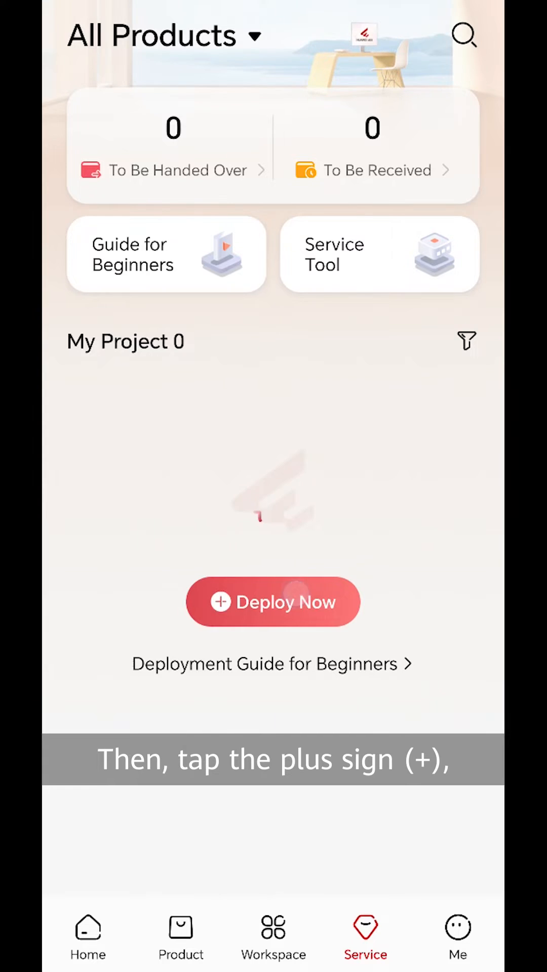
- Begin Deploy Now with SME Network chosen as the product to deploy
click(272, 601)
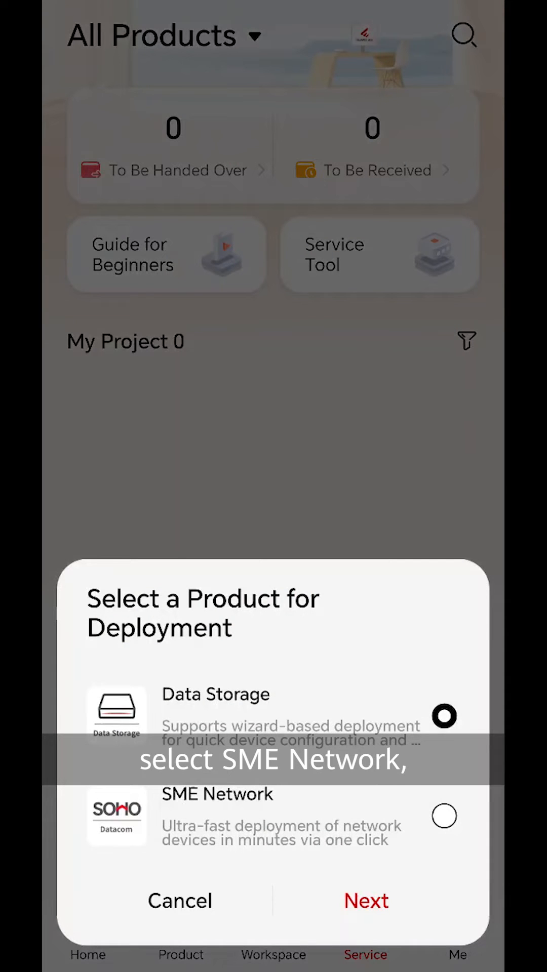
click(444, 816)
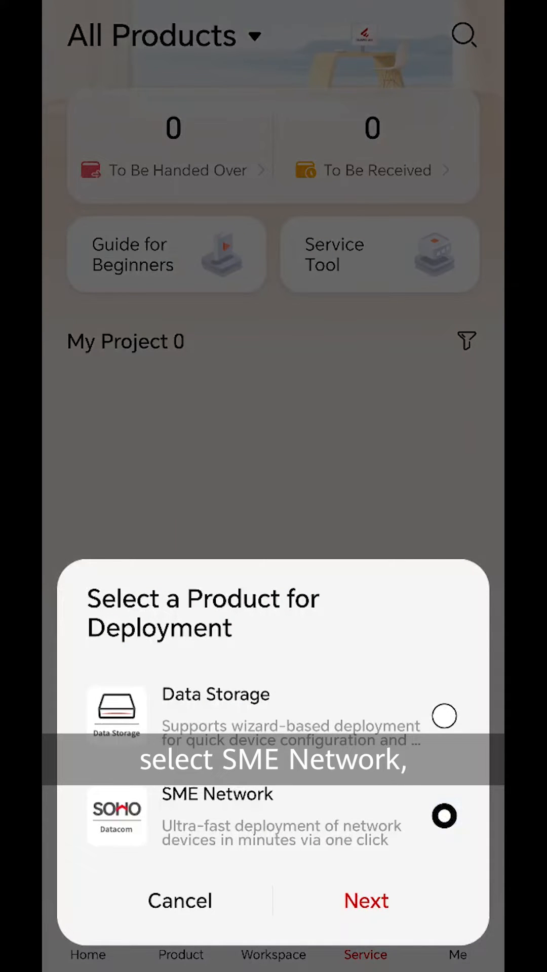
click(365, 900)
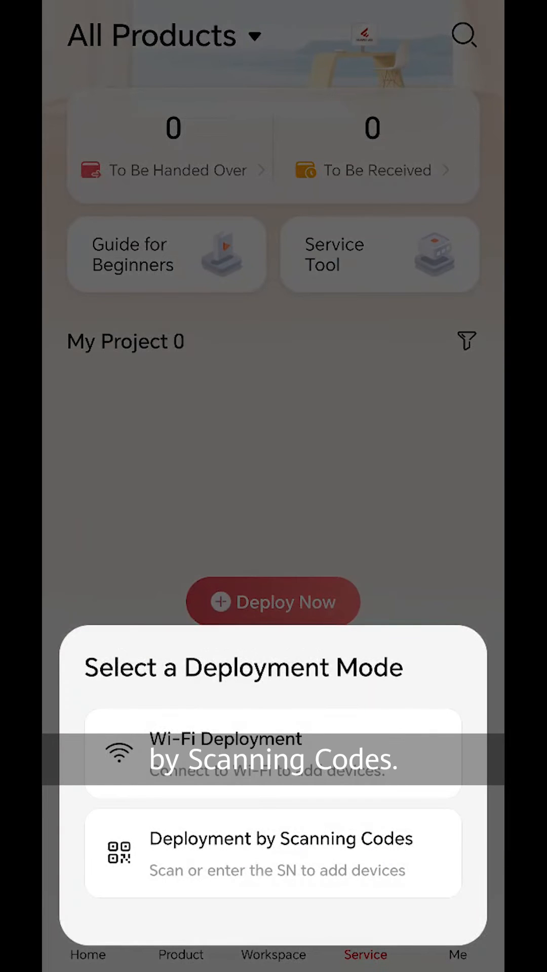
- Create a scan-code deployment project named NetB with the Enterprise office scenario
click(272, 853)
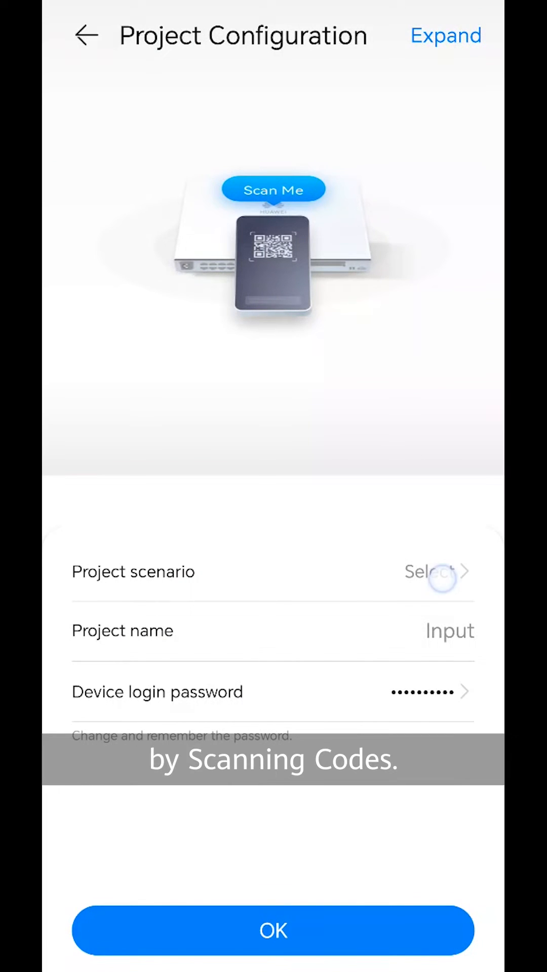
click(434, 571)
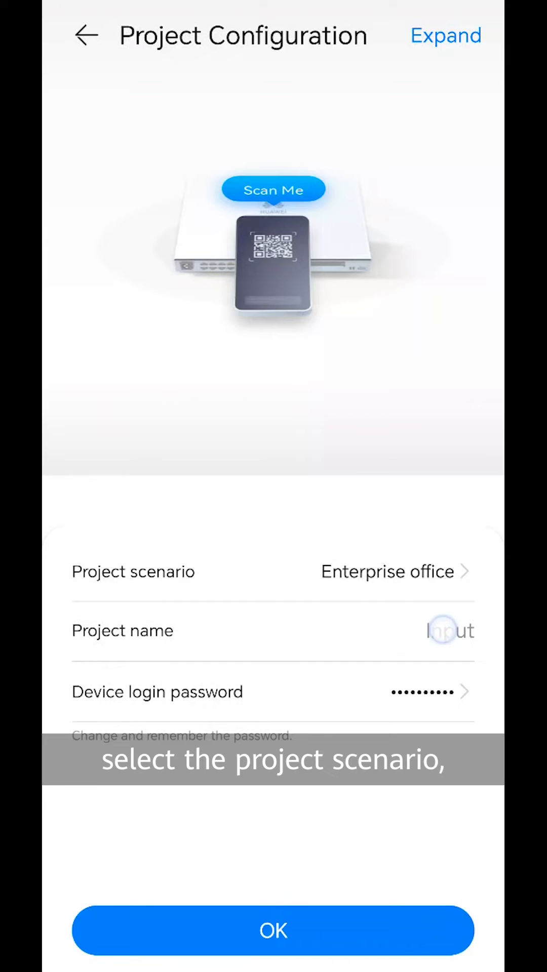
text(NetB)
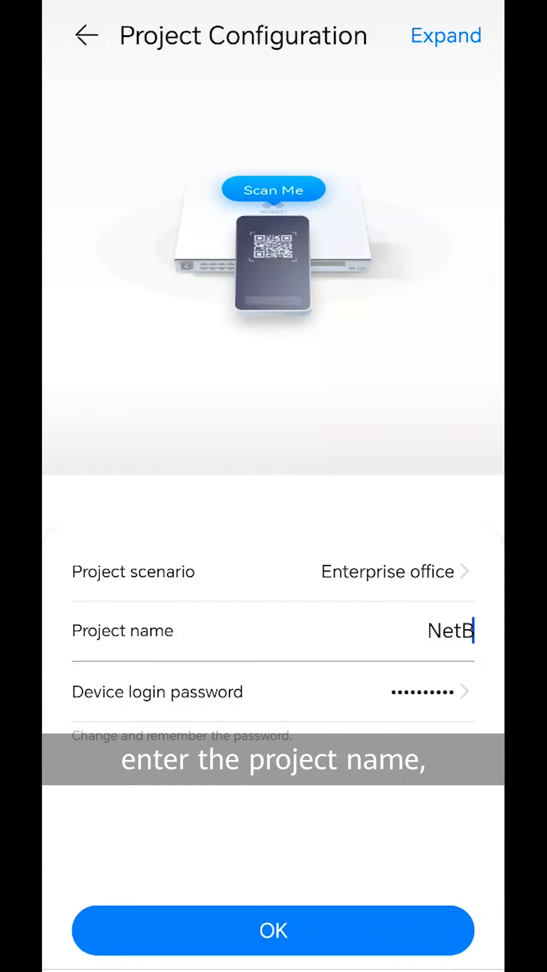
click(274, 930)
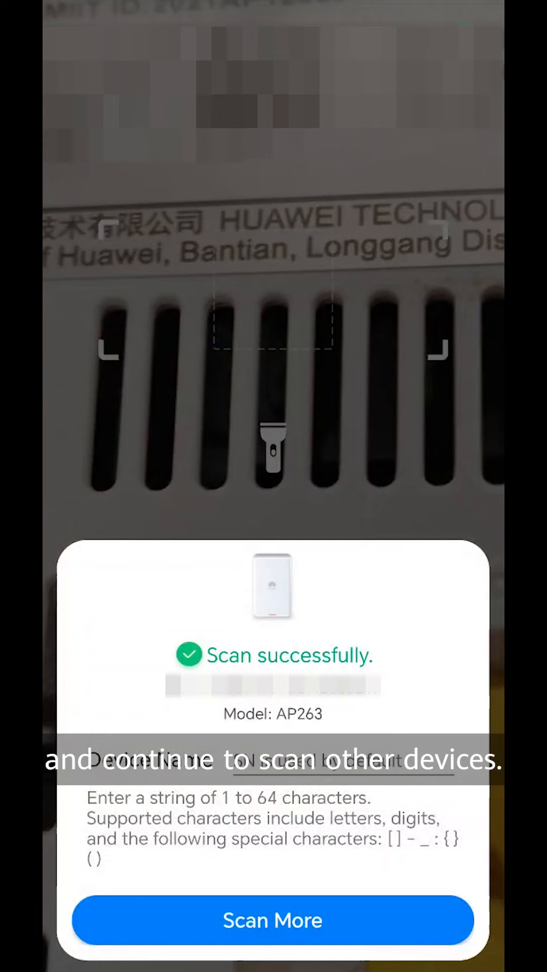
- Scan the AP263 and S380-S8P2T SN codes and finish to list both devices
click(272, 920)
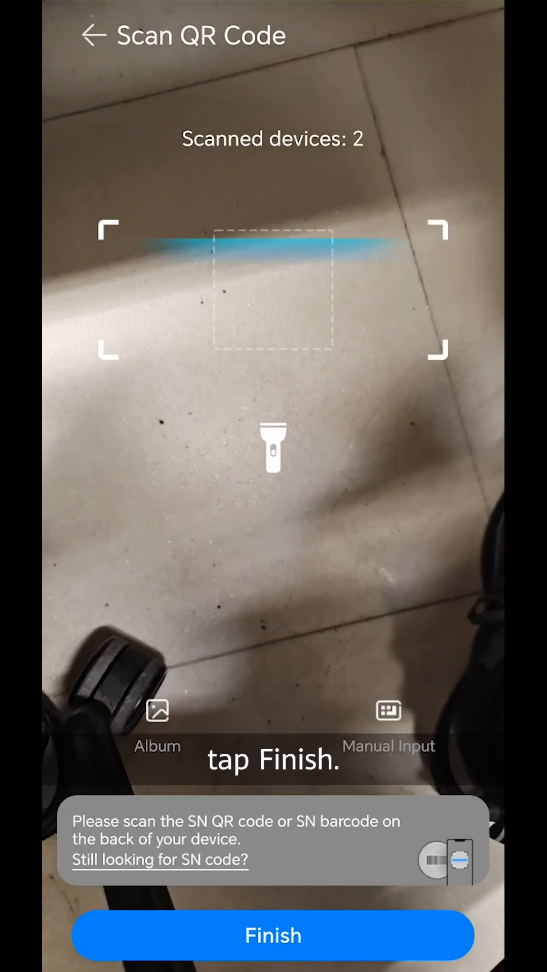
click(272, 935)
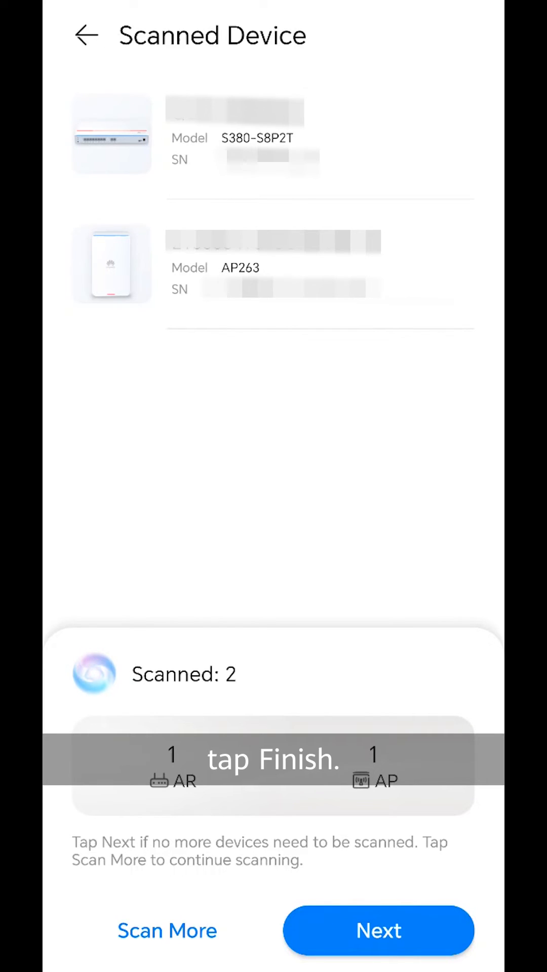
- Proceed from the Scanned Device list to onboard the AP263 and S380-S8P2T
click(377, 929)
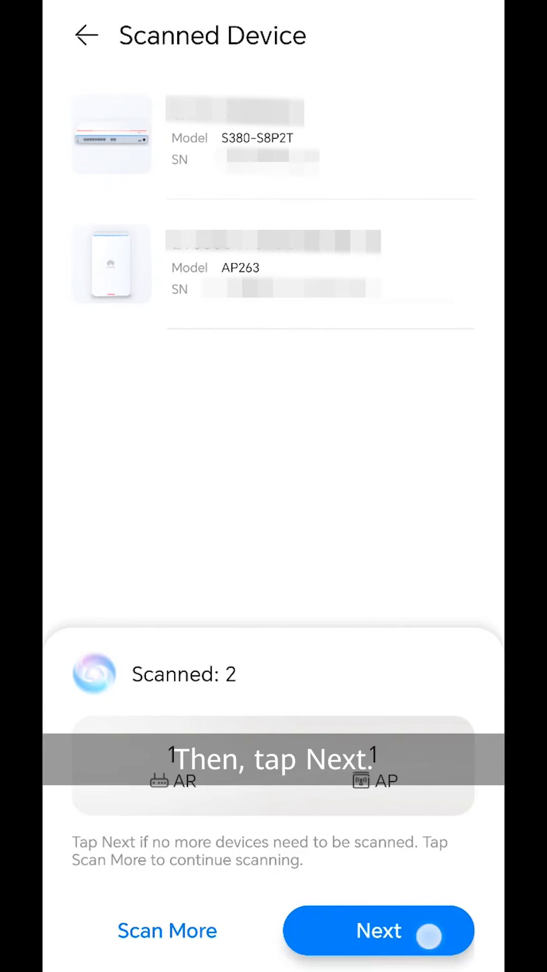
click(378, 930)
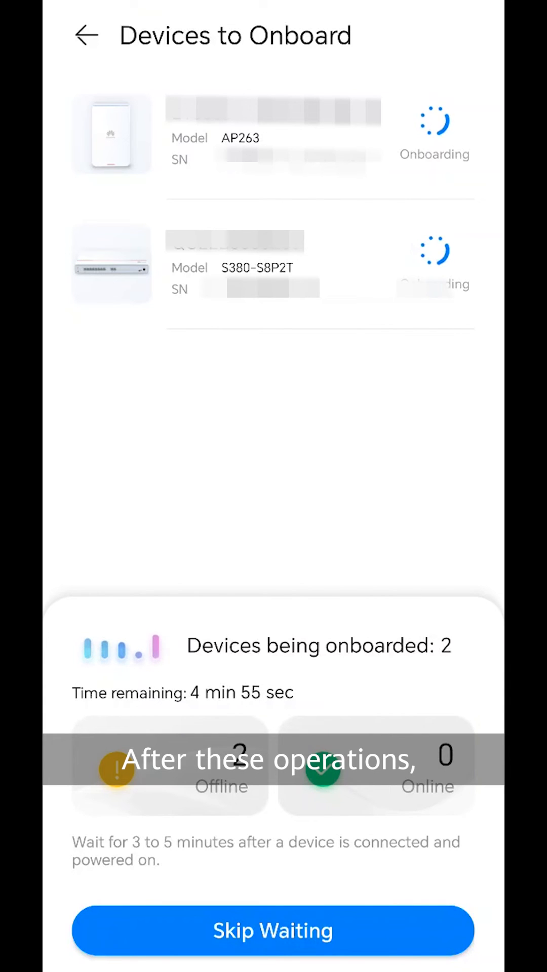